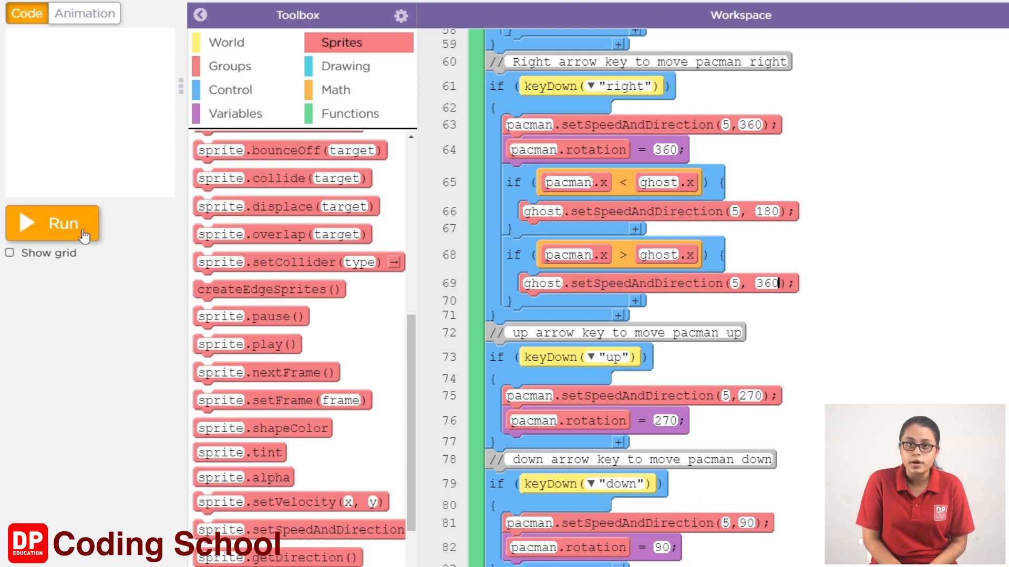
- Drag an if block from Control into the up-arrow handler below pacman.rotation = 270
{"action": "left_click", "coordinate": [51, 223]}
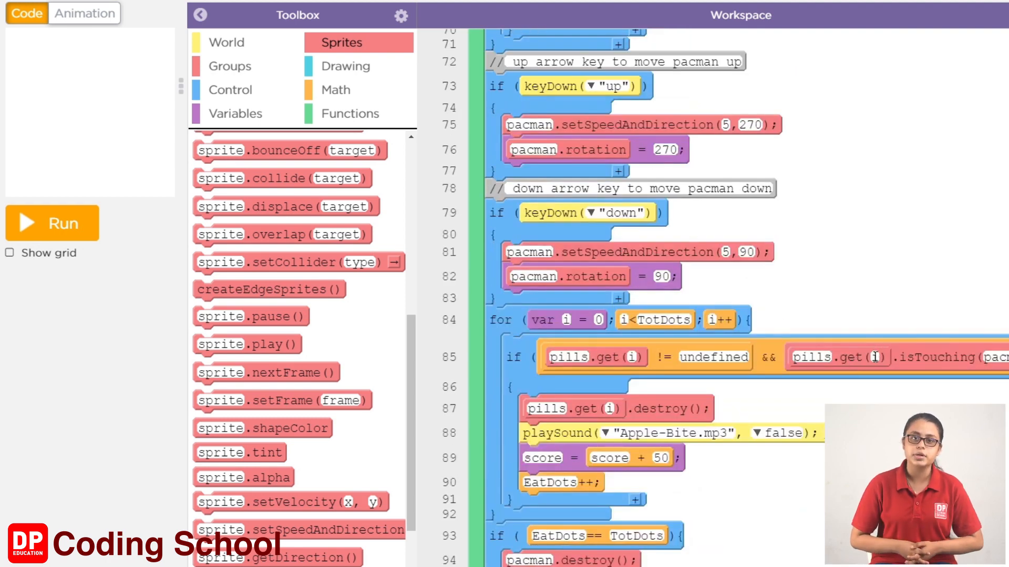
{"action": "mouse_move", "coordinate": [872, 366]}
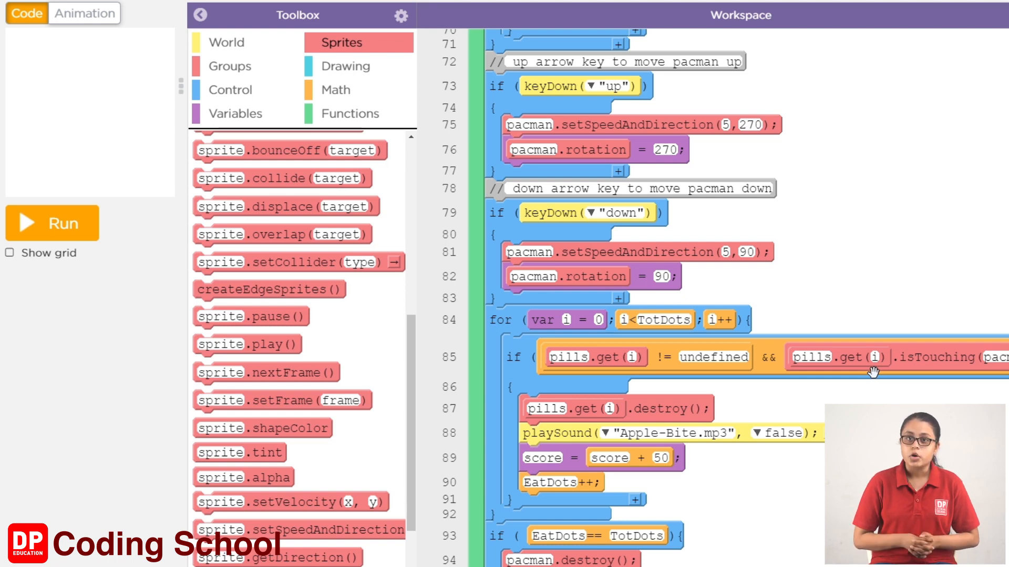
{"action": "mouse_move", "coordinate": [376, 361]}
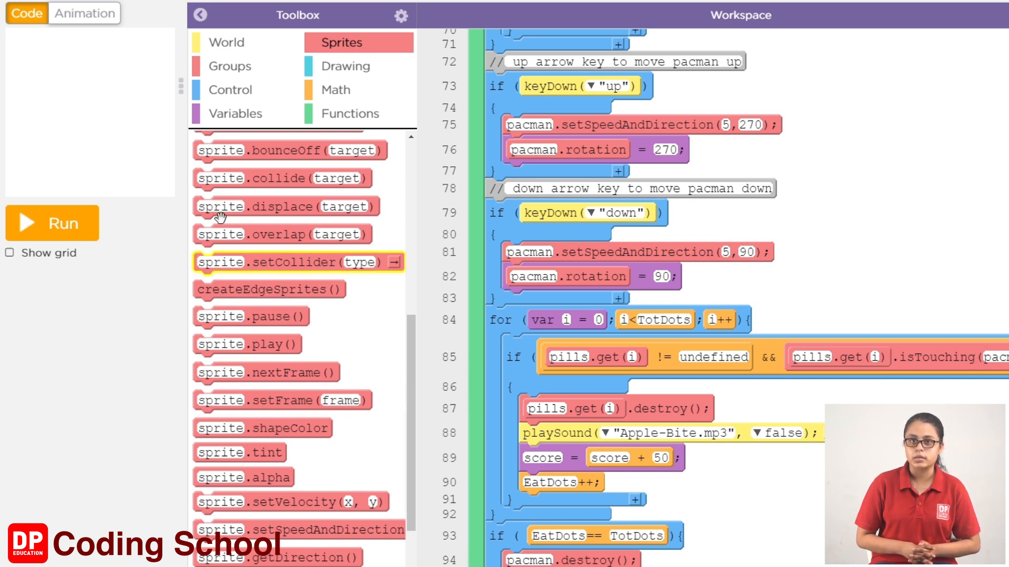
{"action": "left_click", "coordinate": [229, 89]}
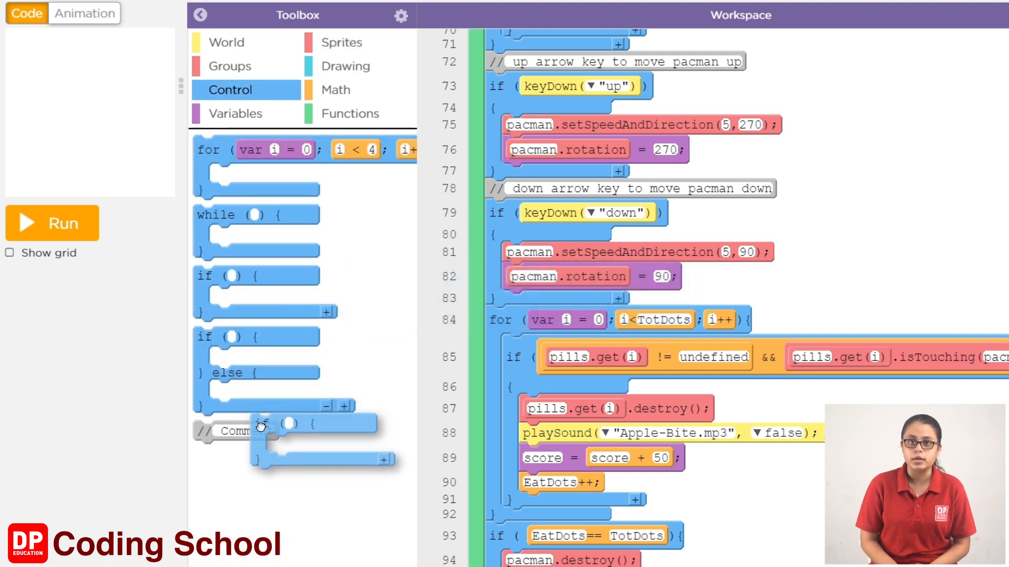
{"action": "left_click", "coordinate": [342, 42]}
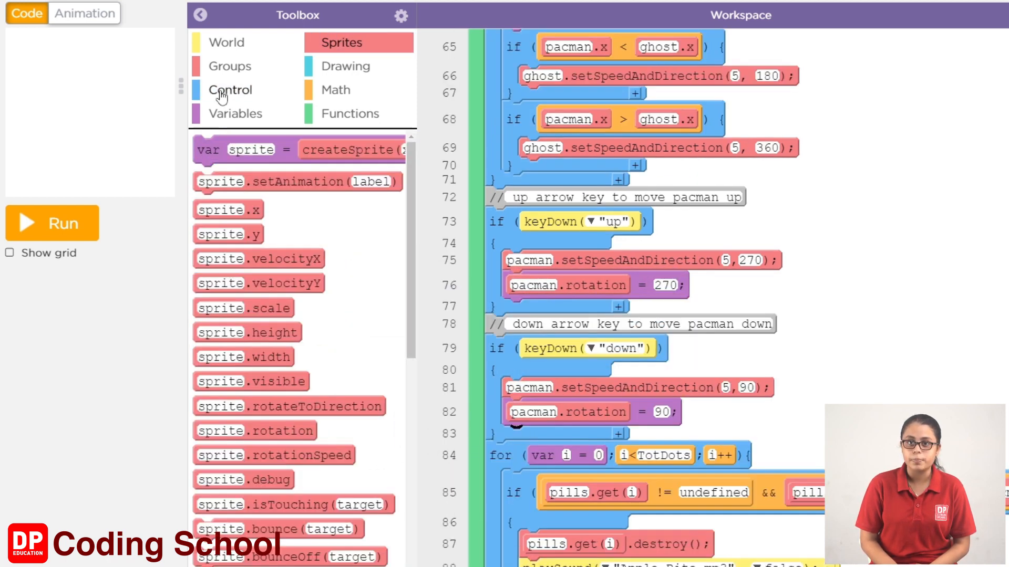
{"action": "left_click", "coordinate": [230, 89]}
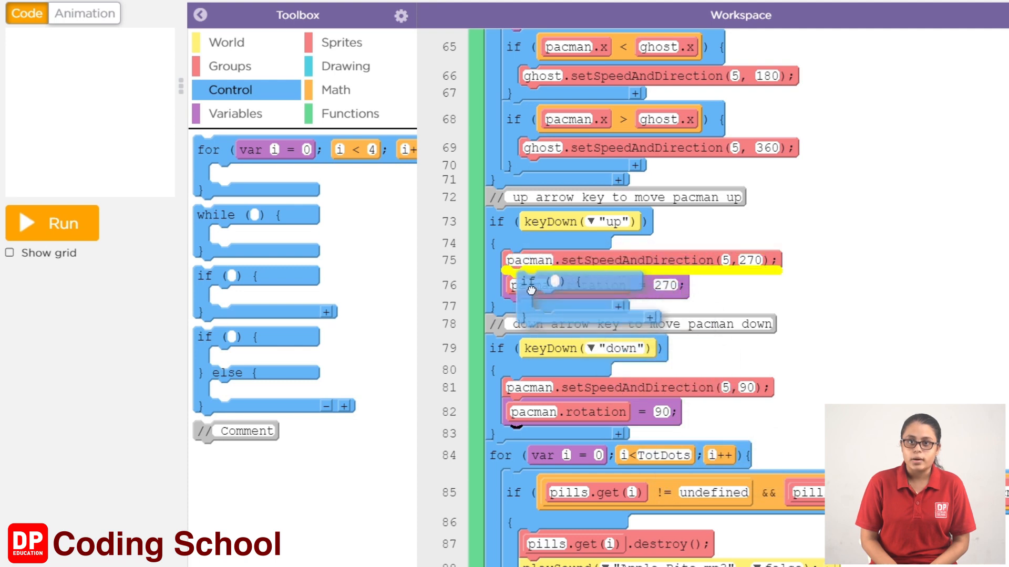
{"action": "scroll", "scroll_direction": "down", "scroll_amount": 3}
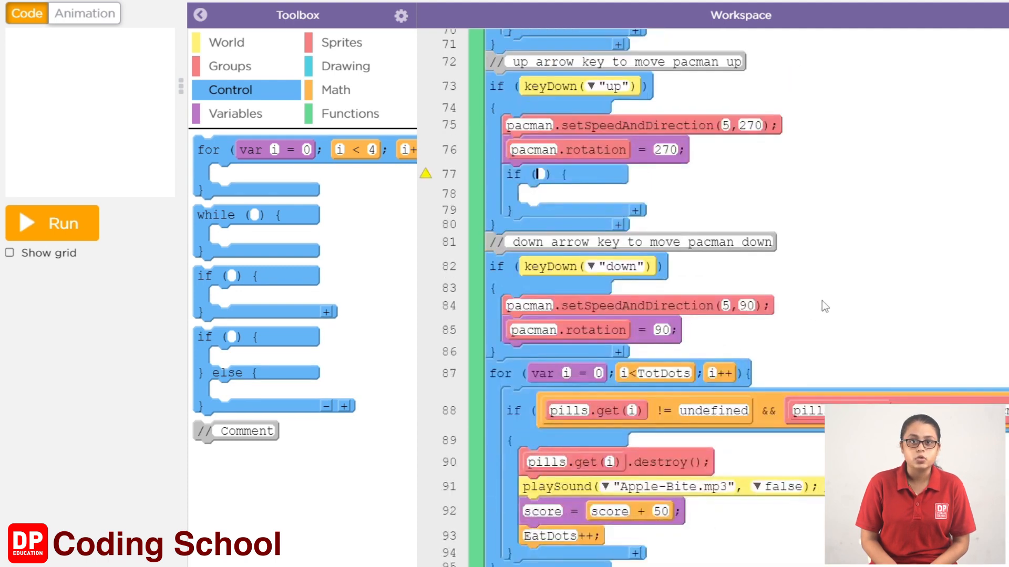
{"action": "mouse_move", "coordinate": [801, 260]}
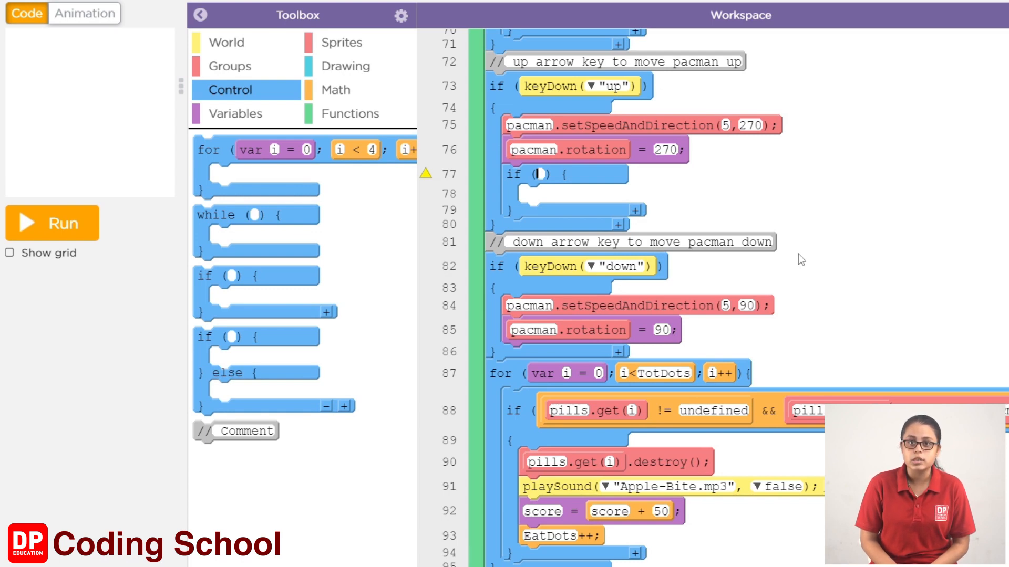
- Build the condition pacman.y < ghost.y from a Math < block and sprite.y blocks
{"action": "left_click", "coordinate": [335, 90]}
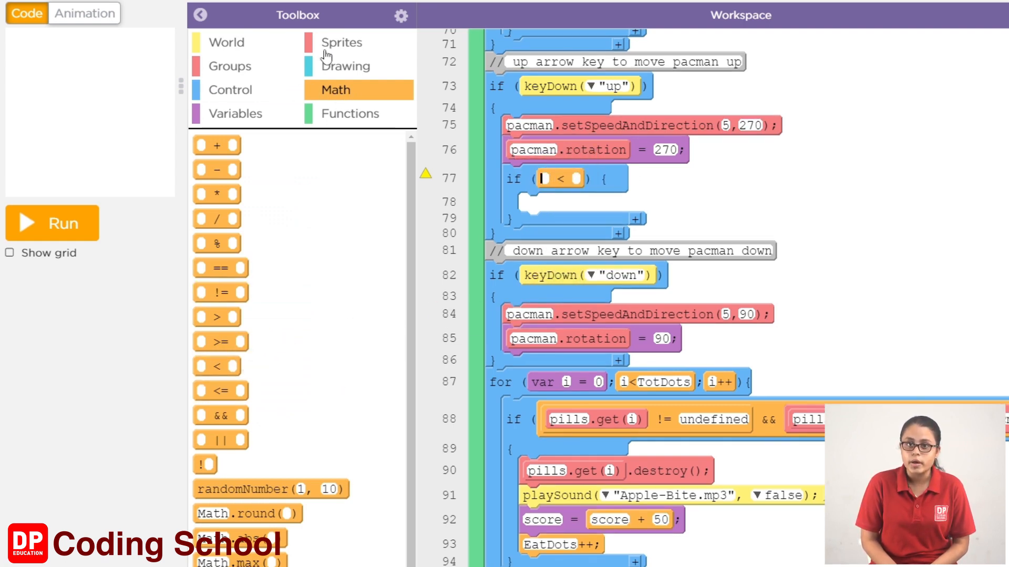
{"action": "left_click", "coordinate": [341, 42]}
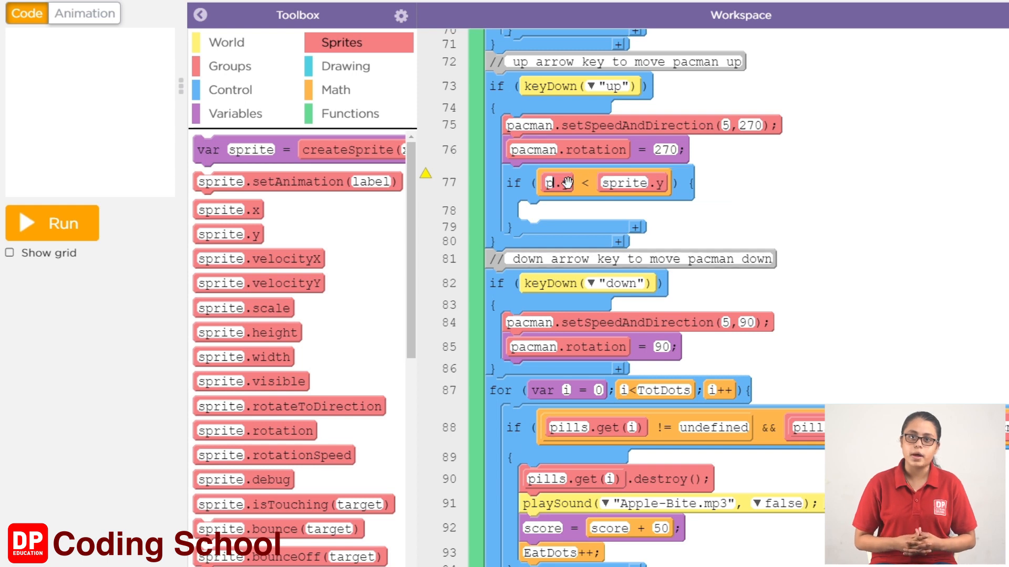
{"action": "type", "text": "pacma.y"}
{"action": "left_click", "coordinate": [625, 183]}
{"action": "type", "text": "ghost"}
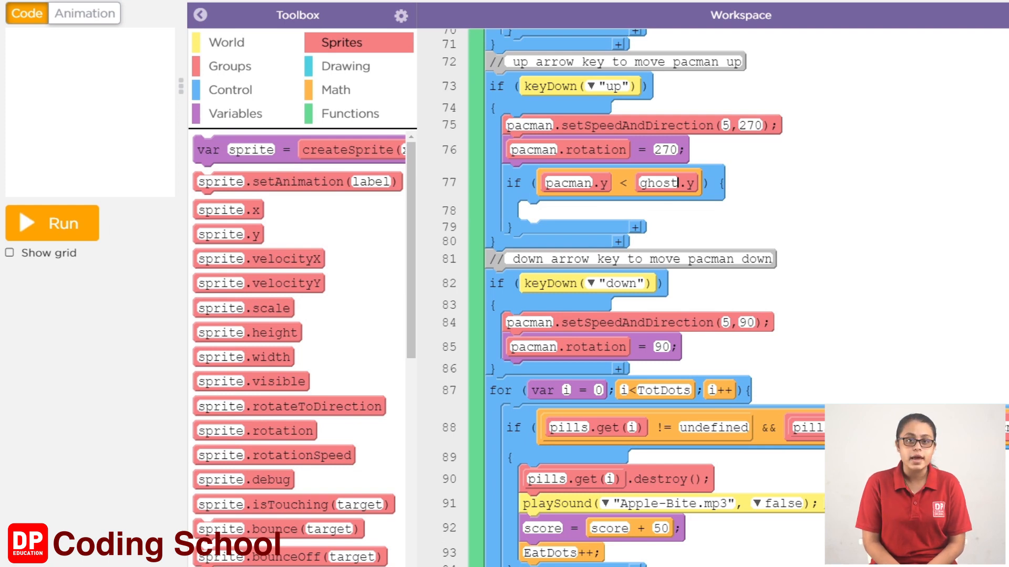
{"action": "scroll", "scroll_direction": "down", "scroll_amount": 3}
{"action": "type", "text": "ghost.setSpeedAndDirection(5, 270);"}
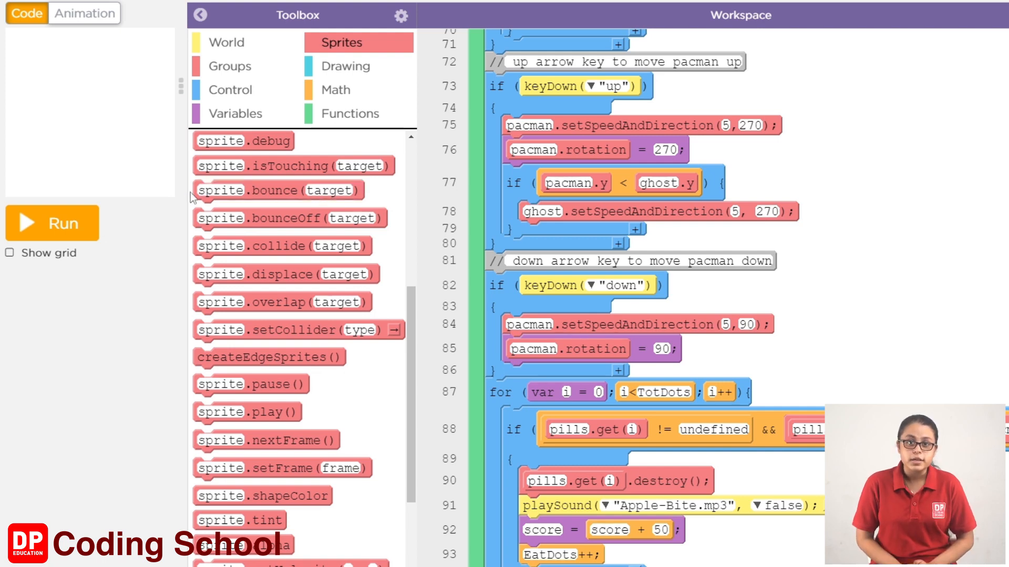
{"action": "mouse_move", "coordinate": [328, 101]}
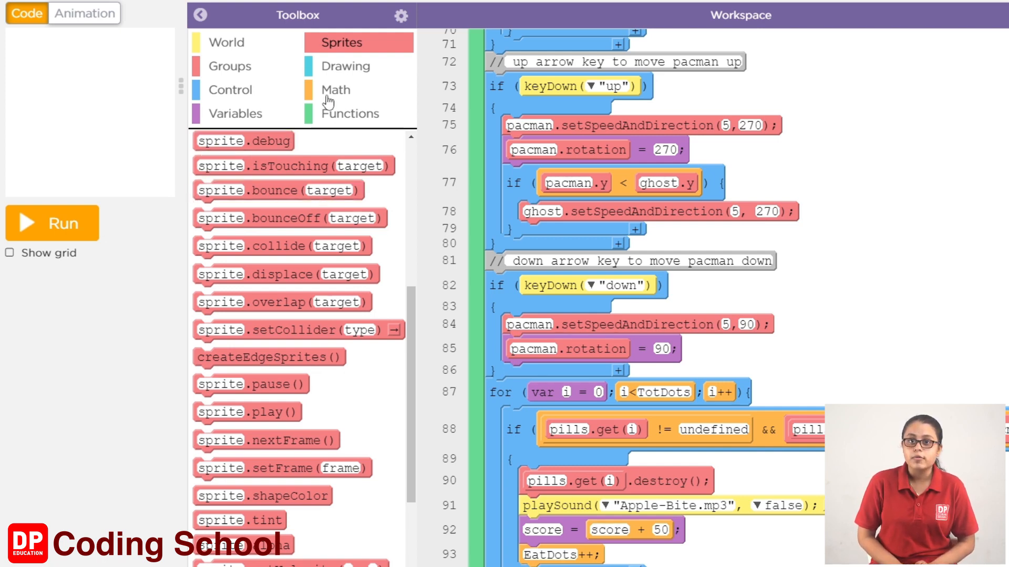
{"action": "mouse_move", "coordinate": [225, 96]}
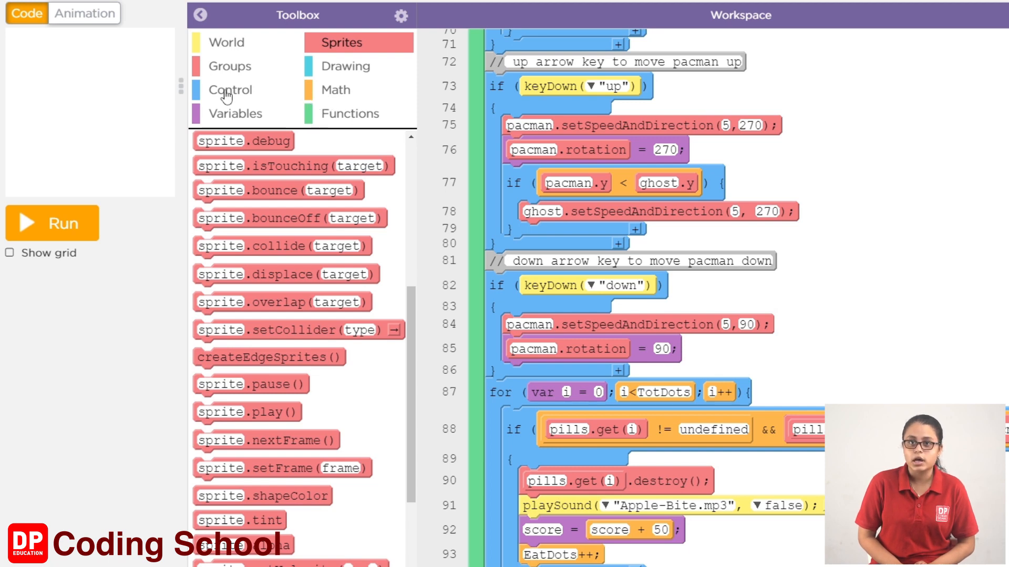
- Add a second if below the first with condition pacman.y > ghost.y
{"action": "left_click", "coordinate": [230, 89]}
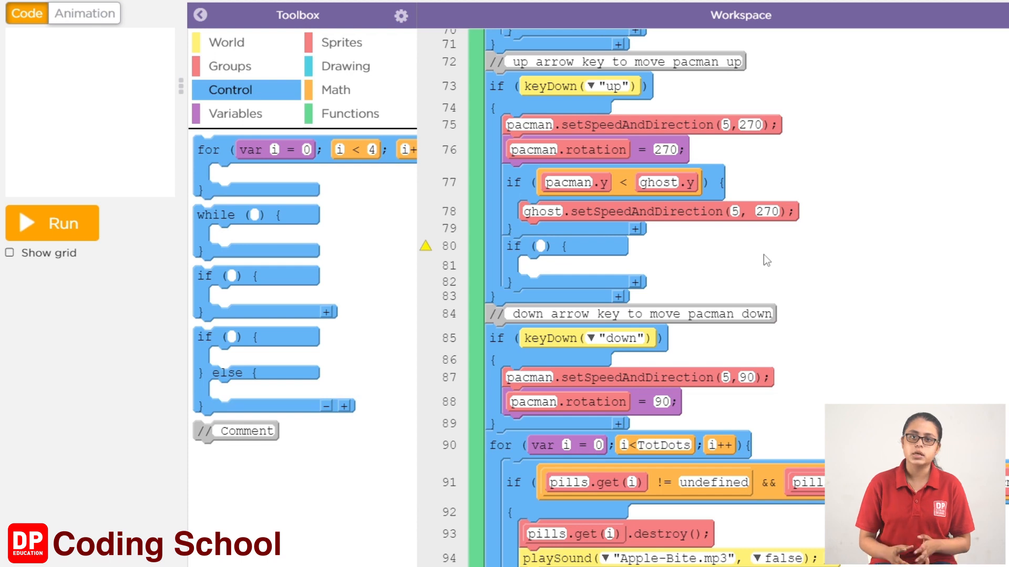
{"action": "mouse_move", "coordinate": [675, 238]}
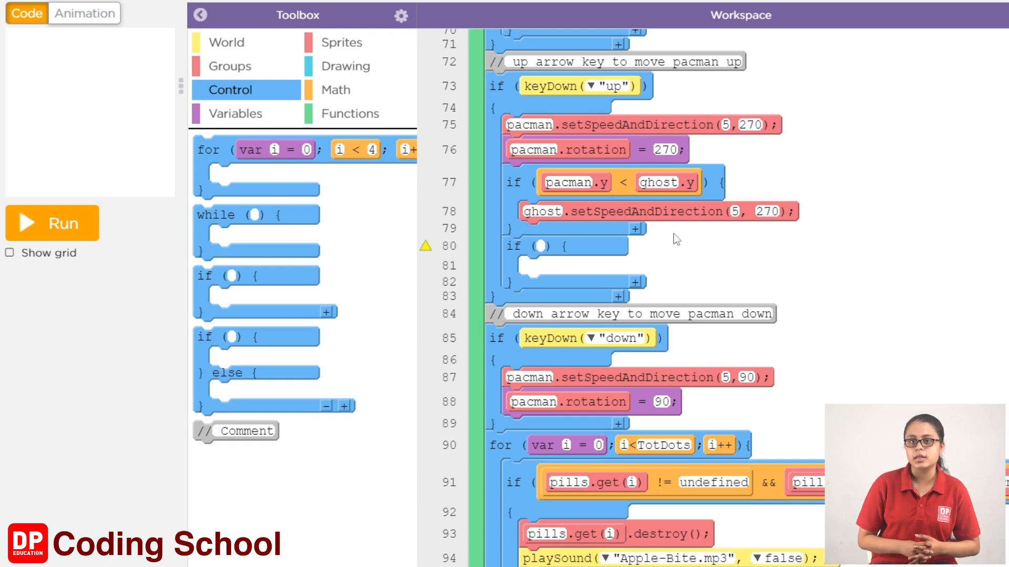
{"action": "left_click", "coordinate": [337, 89]}
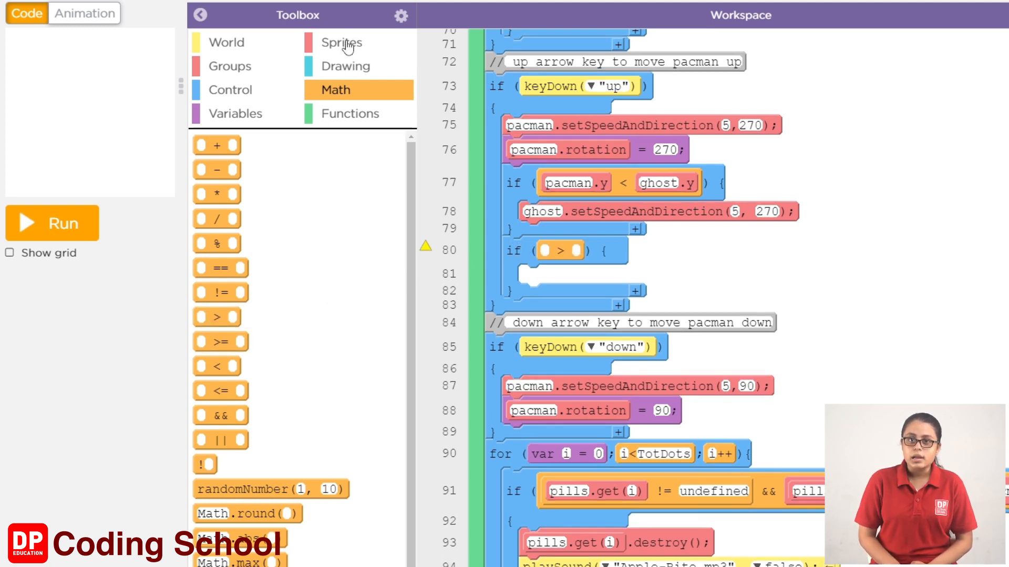
{"action": "left_click", "coordinate": [341, 42]}
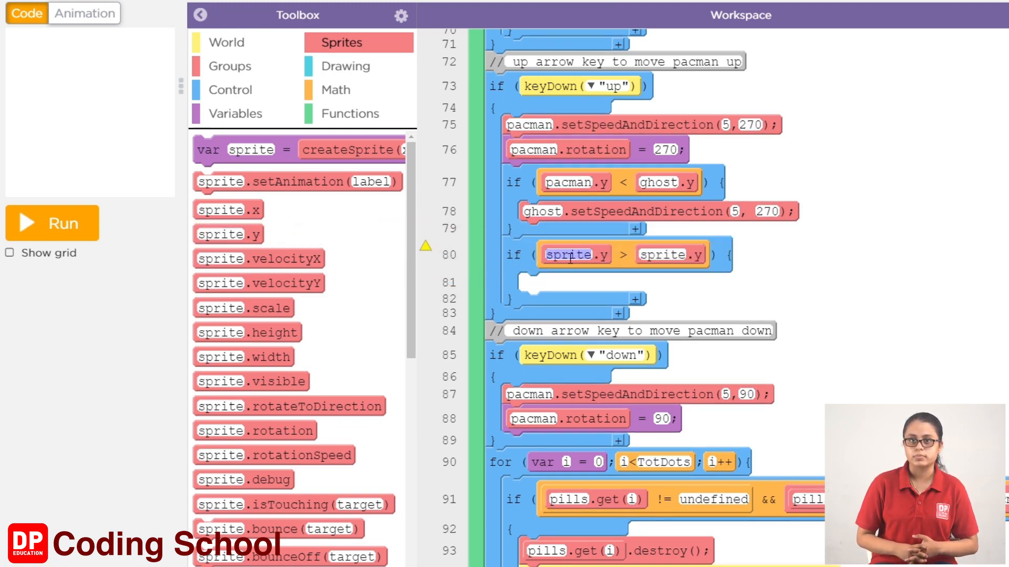
{"action": "type", "text": "pacman"}
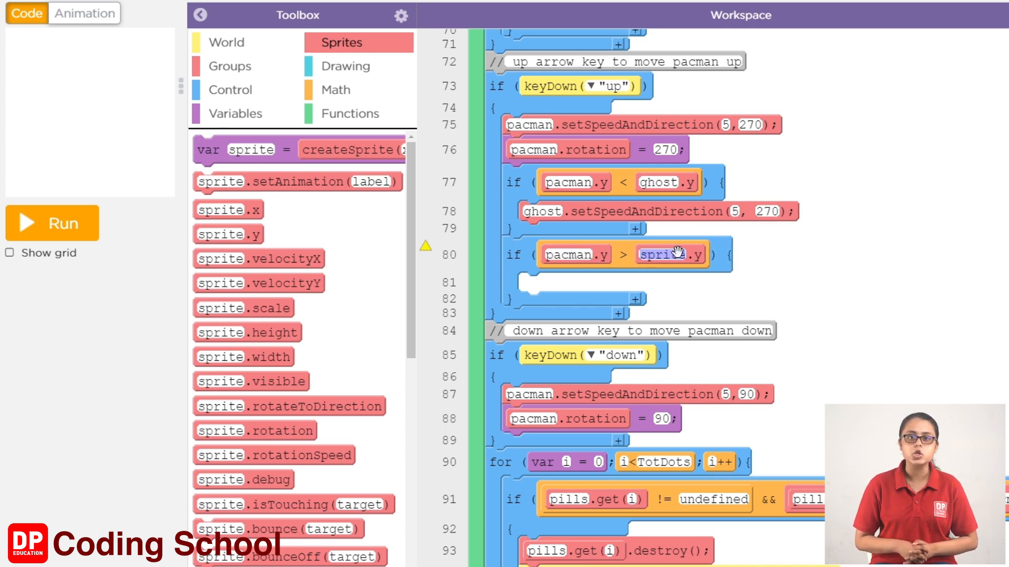
{"action": "left_click", "coordinate": [669, 254]}
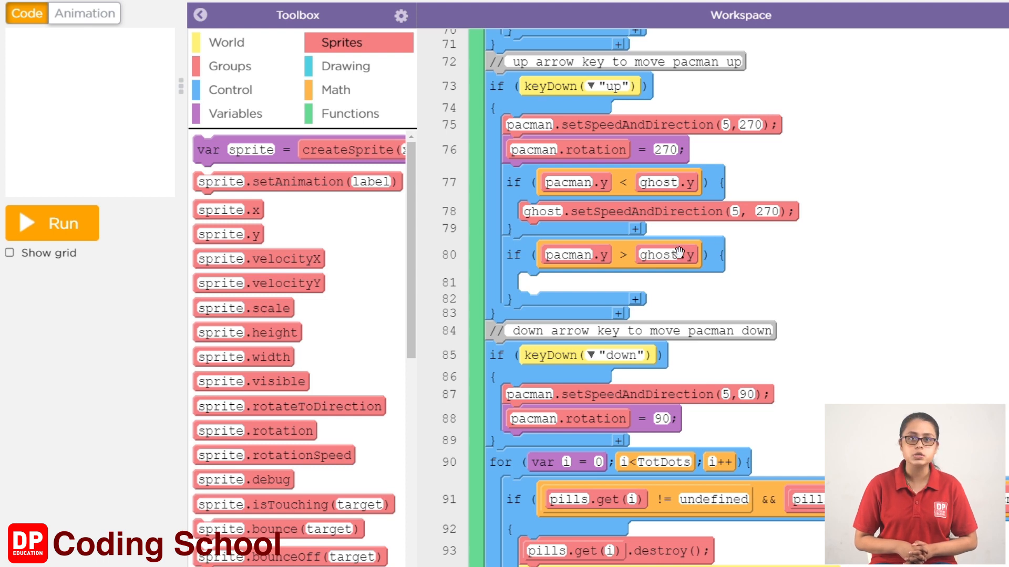
{"action": "mouse_move", "coordinate": [903, 341]}
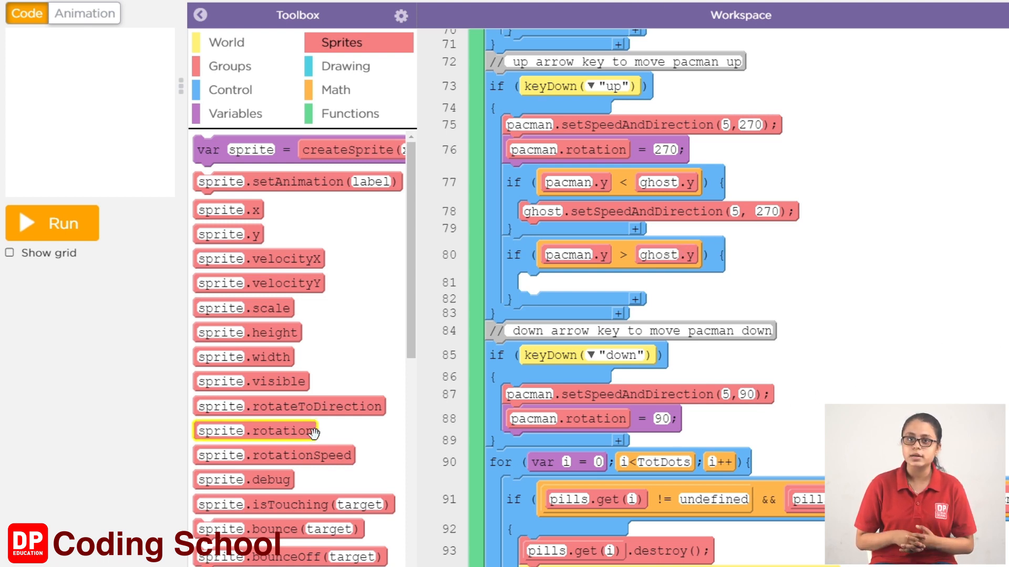
{"action": "scroll", "scroll_direction": "down", "scroll_amount": 3}
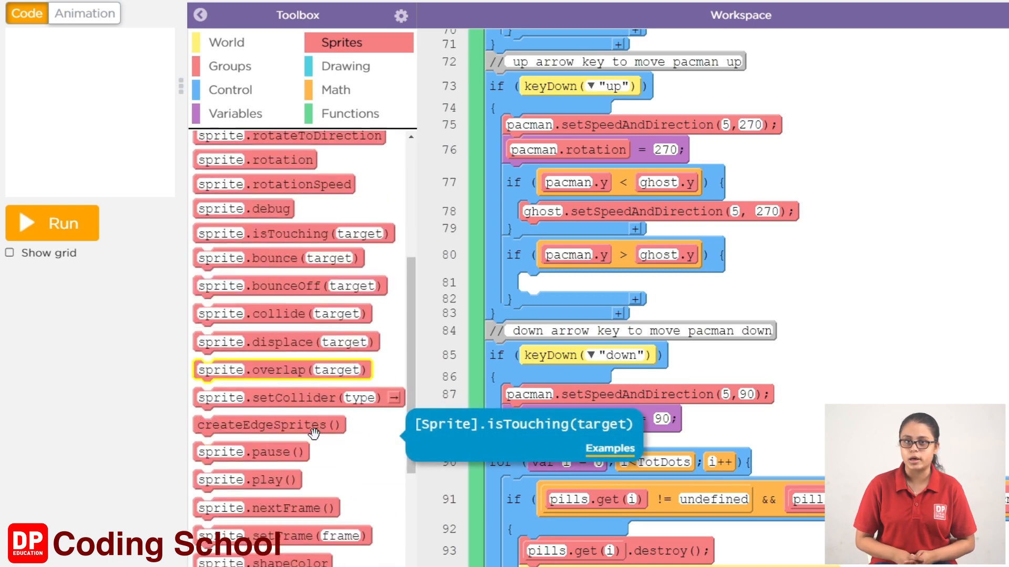
{"action": "scroll", "scroll_direction": "down", "scroll_amount": 3}
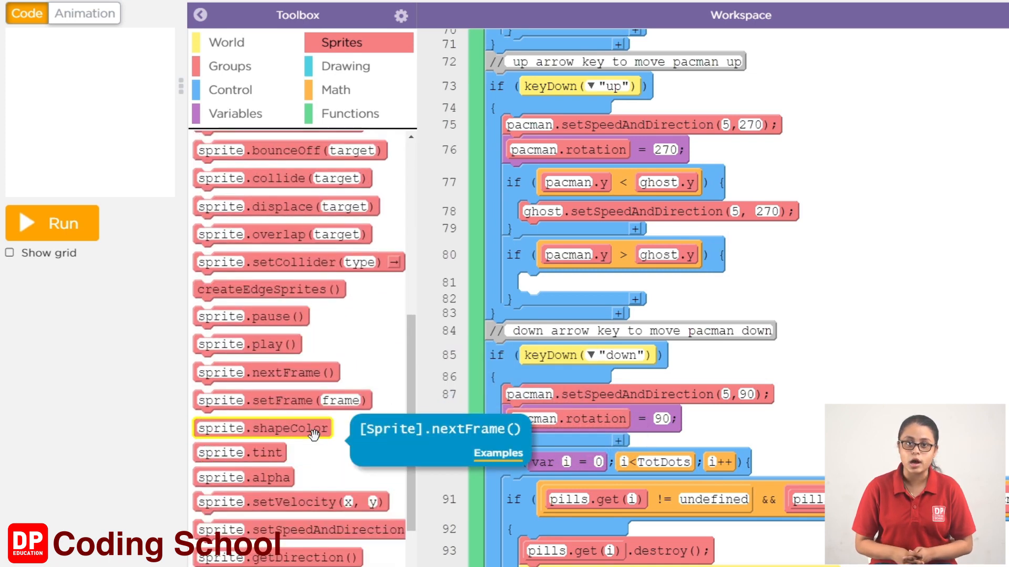
{"action": "mouse_move", "coordinate": [296, 530]}
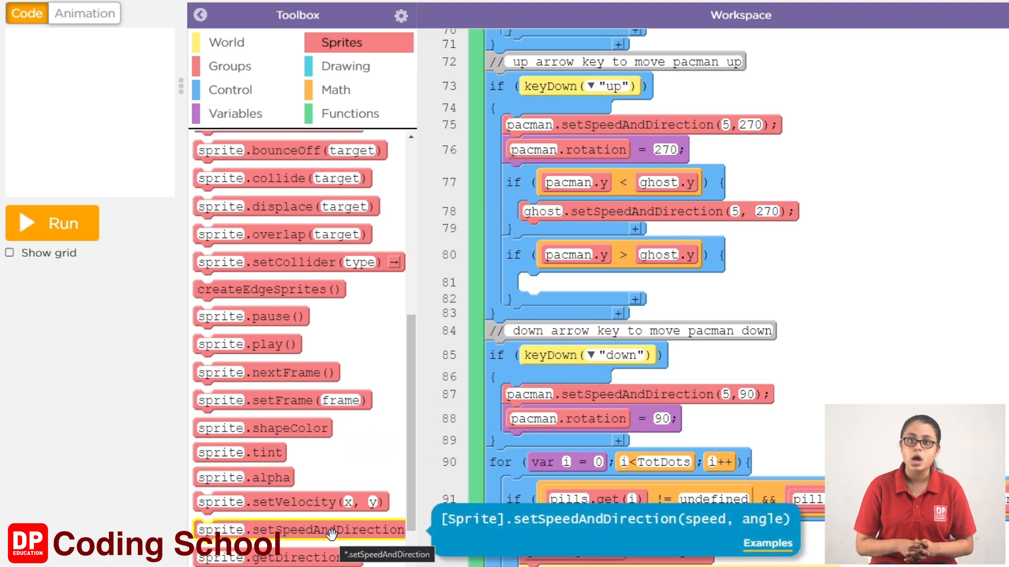